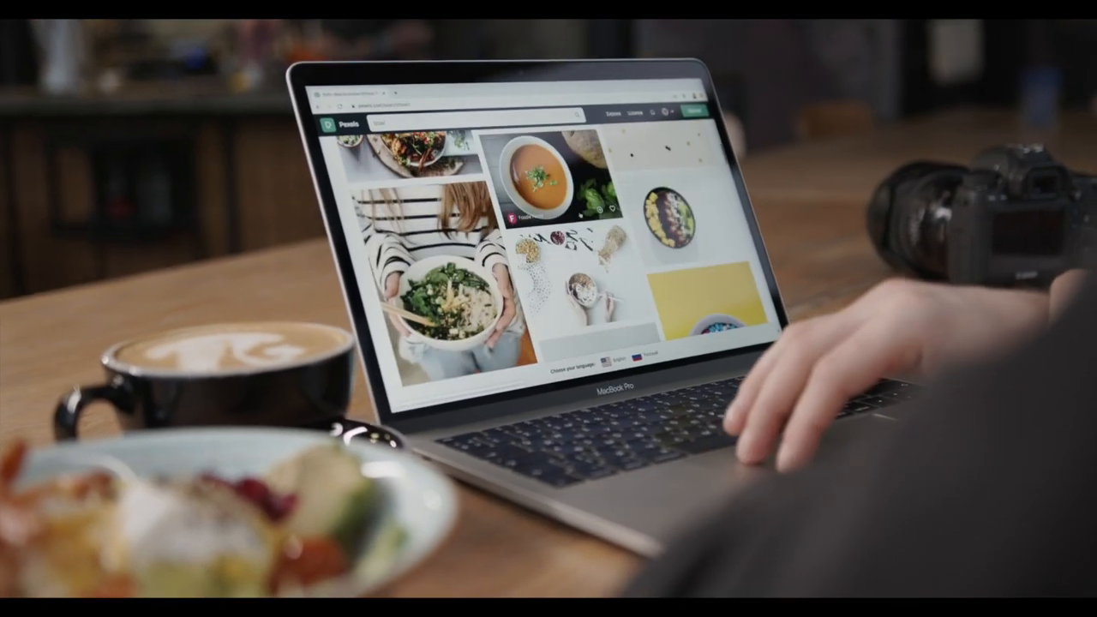
# Bring up clip IMG_0504 in the Delta Solution timeline with its Color Board saturation corrections
pyautogui.scroll(-3)
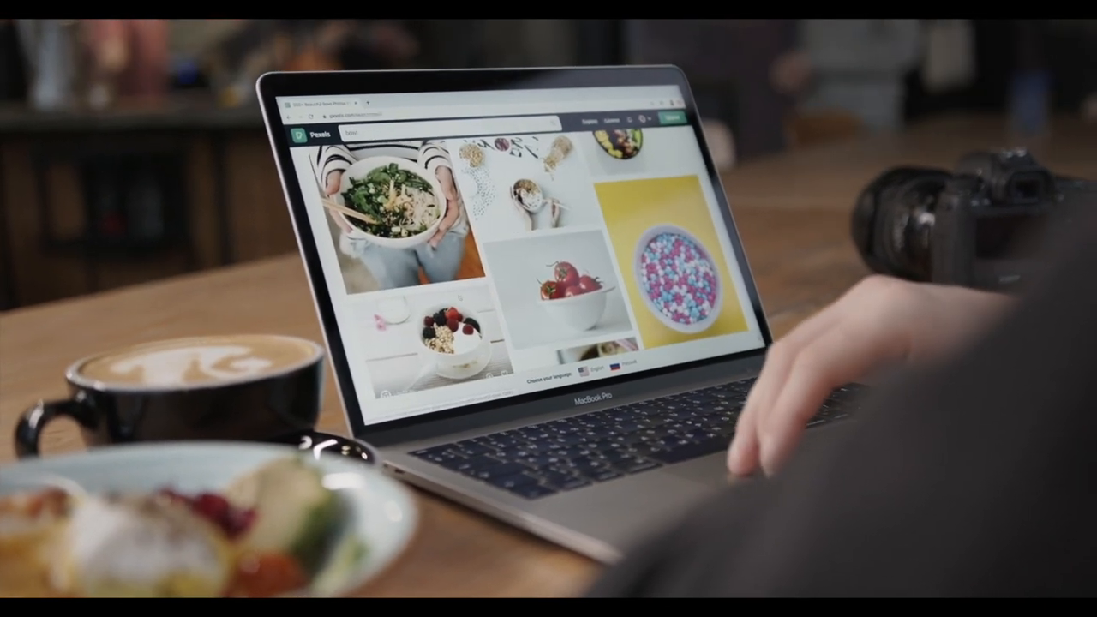
pyautogui.click(402, 206)
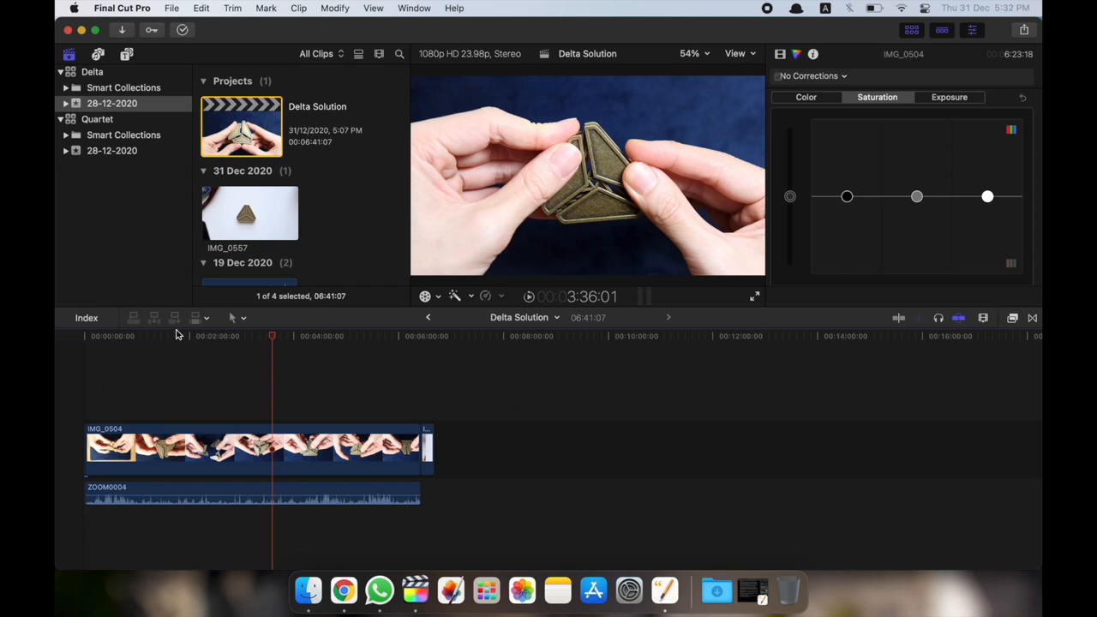
# Select IMG_0504, view its Exposure corrections in the Color Board, and move the playhead to a later spinner frame
pyautogui.click(95, 336)
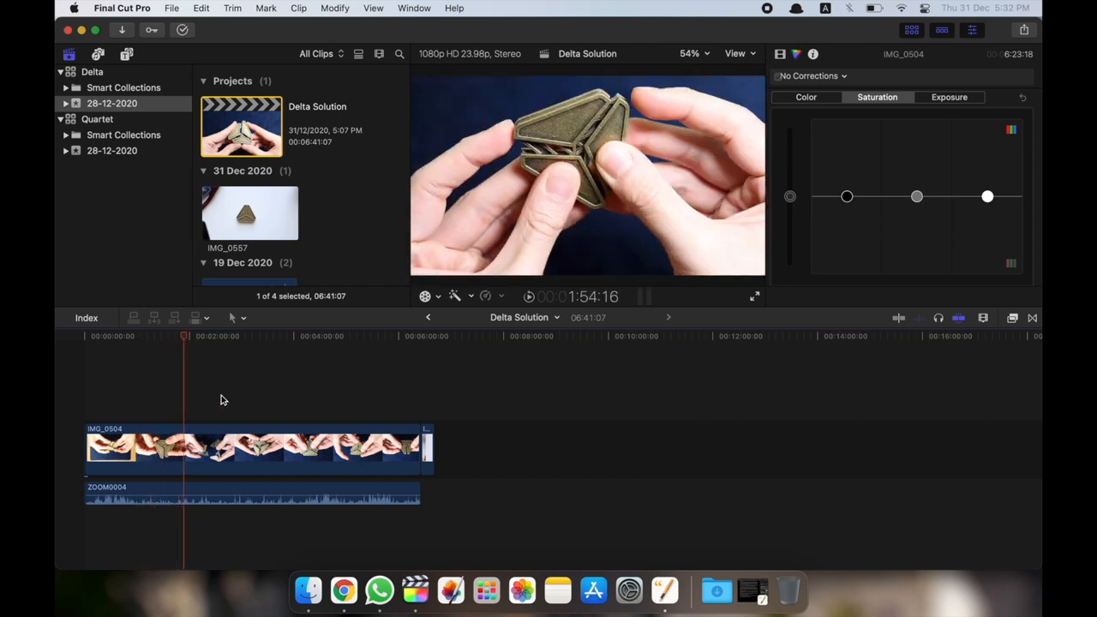
pyautogui.click(248, 445)
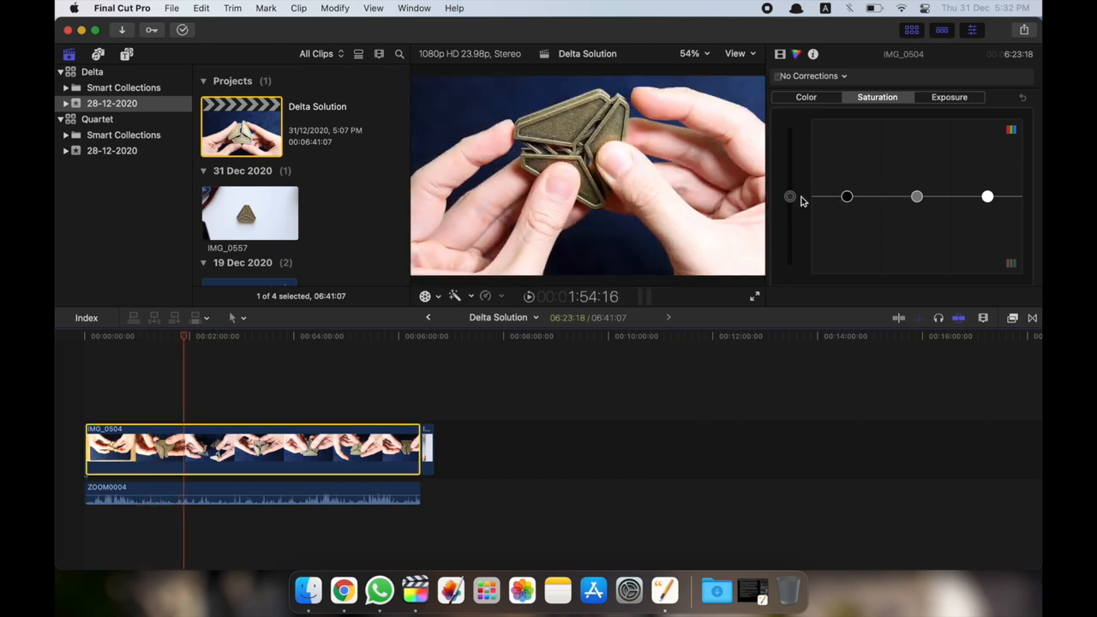
pyautogui.moveTo(788, 196); pyautogui.dragTo(788, 189)
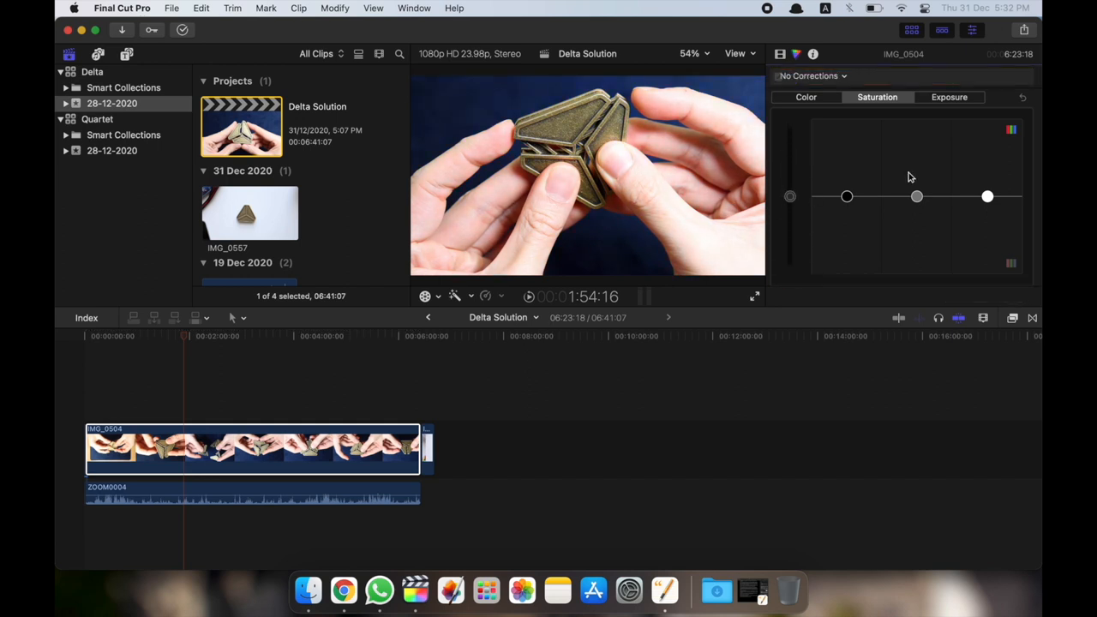
pyautogui.click(949, 96)
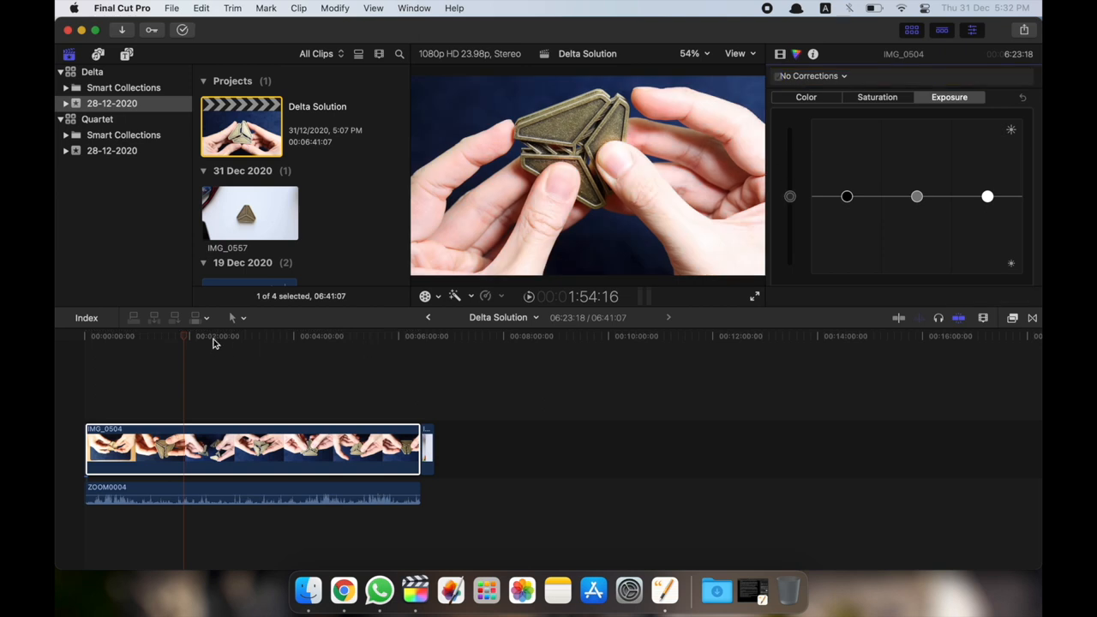
pyautogui.click(311, 334)
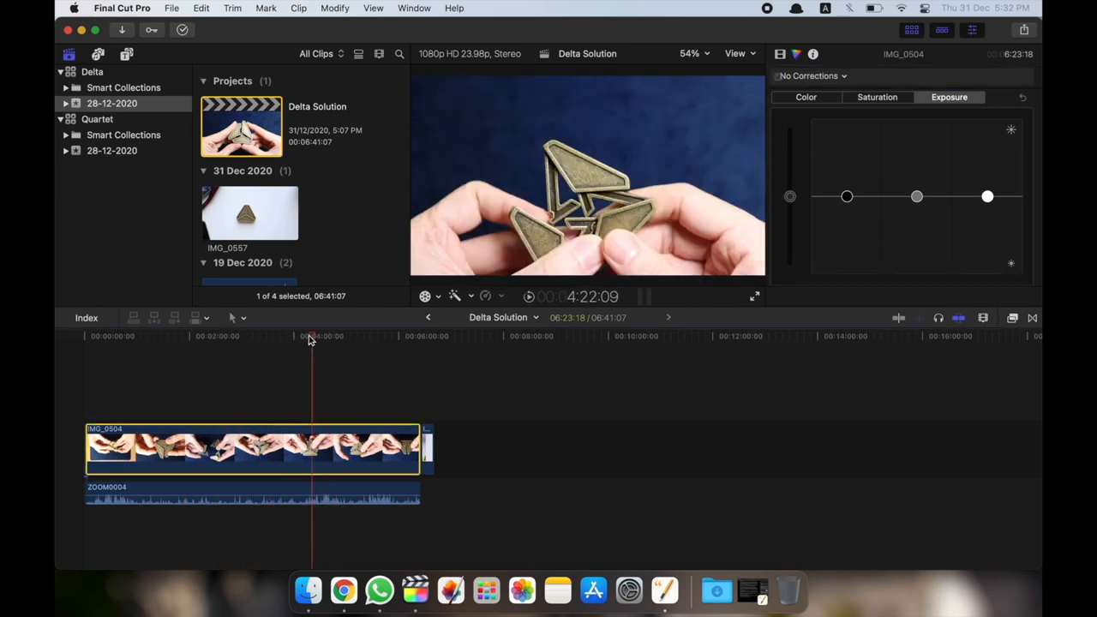
pyautogui.click(706, 21)
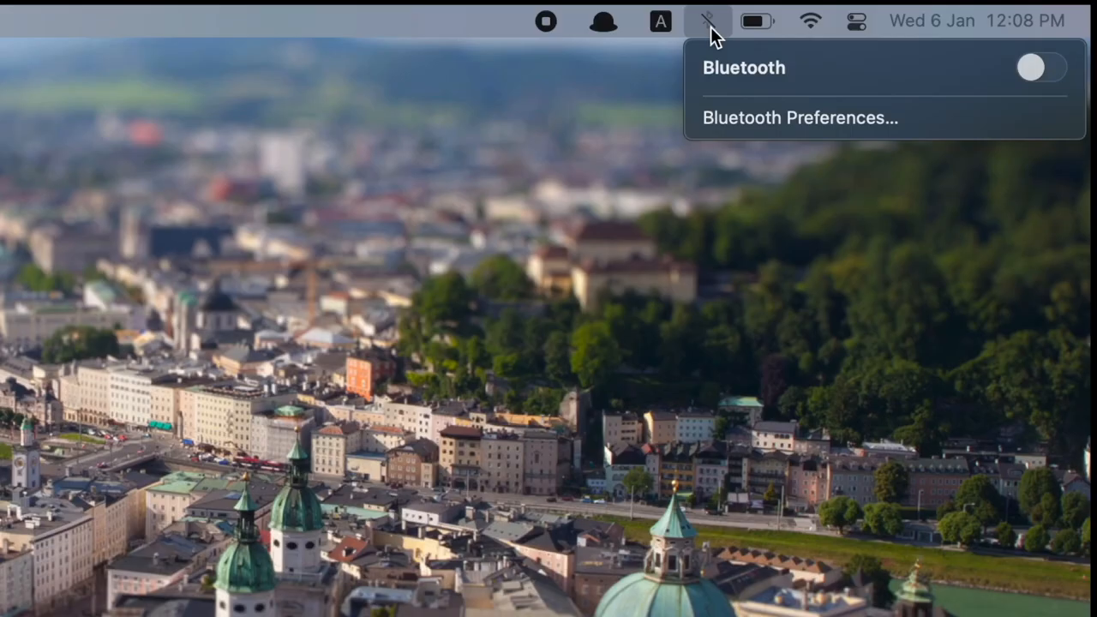
# Switch Bluetooth on from the menu bar so the RAPOO BT3.0 Mouse is listed
pyautogui.click(1038, 68)
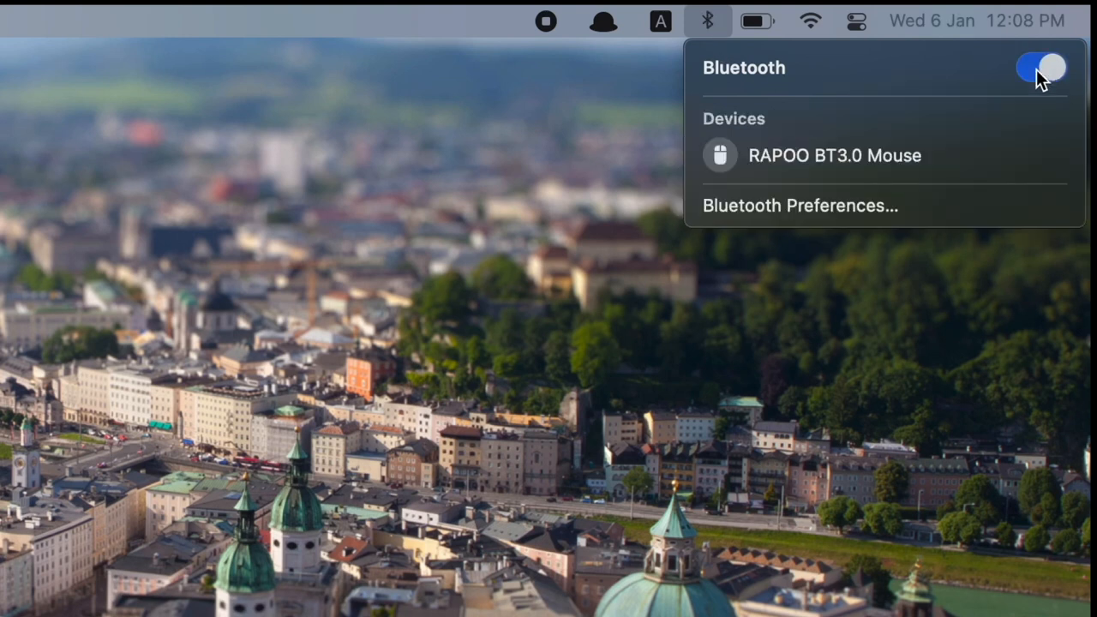
pyautogui.moveTo(956, 144)
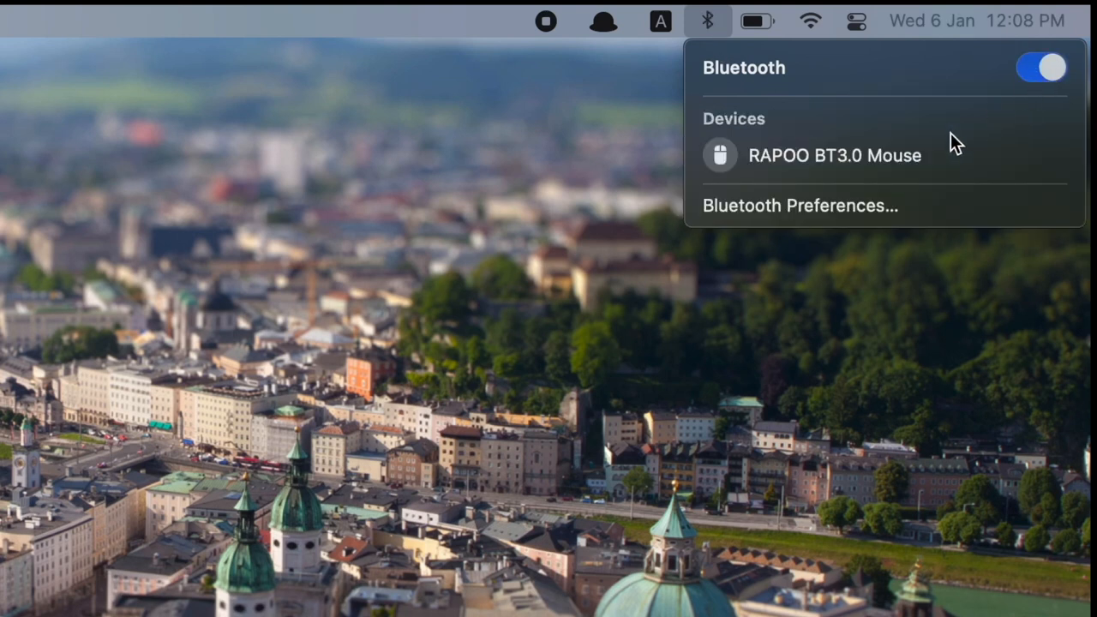
pyautogui.click(799, 206)
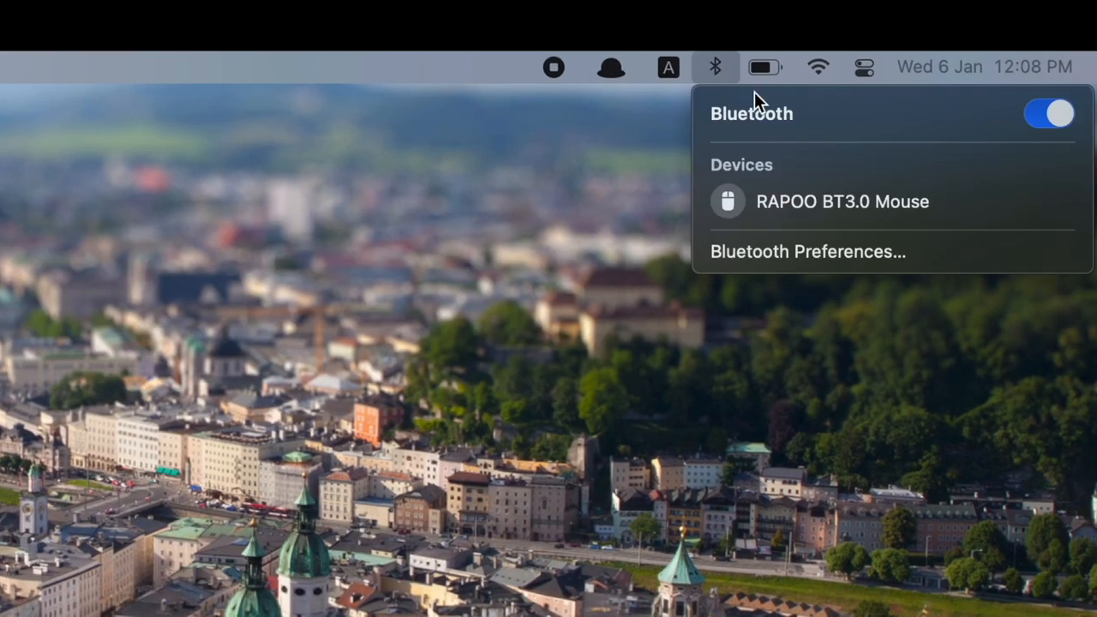
pyautogui.click(1048, 113)
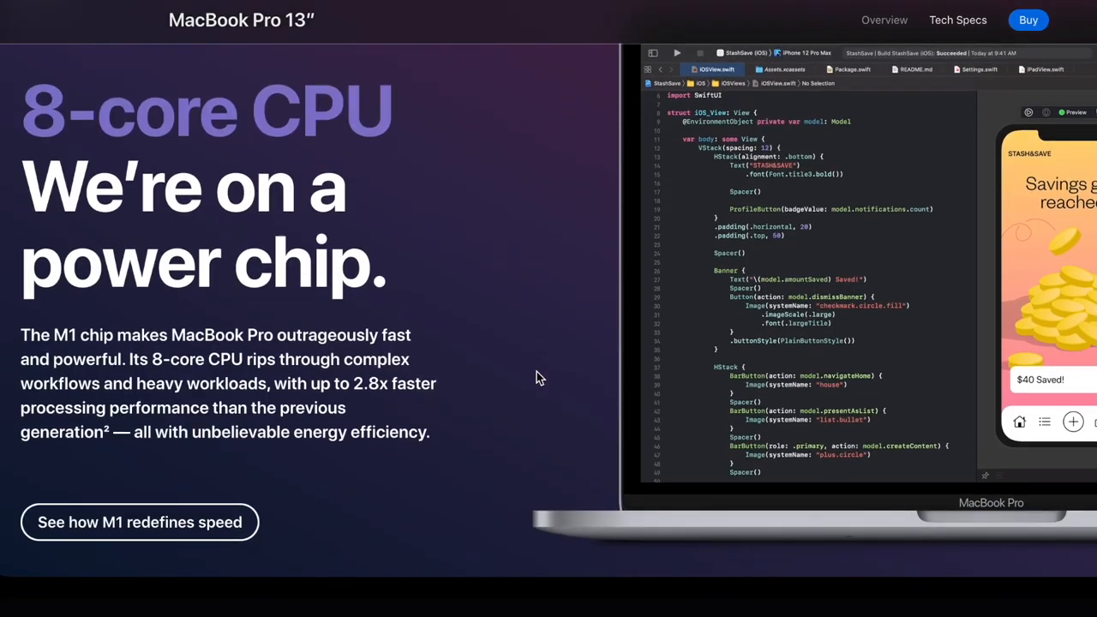
# Scroll the MacBook Pro 13″ page past the Big Sur banner to Speed and responsiveness and the apps section
pyautogui.scroll(-3)
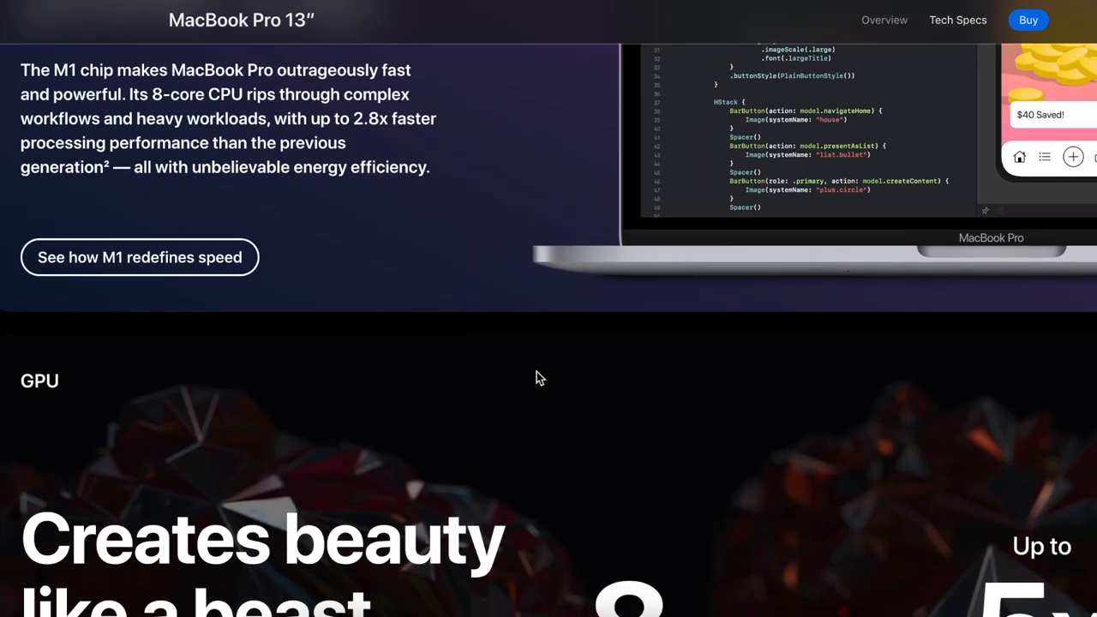
pyautogui.scroll(-3)
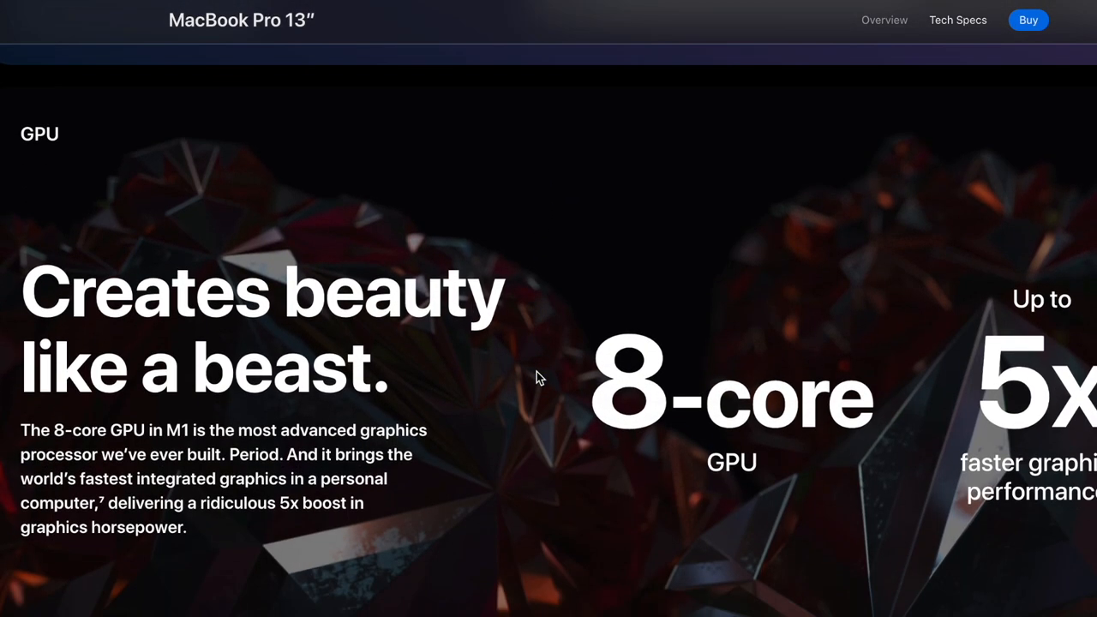
pyautogui.scroll(-3)
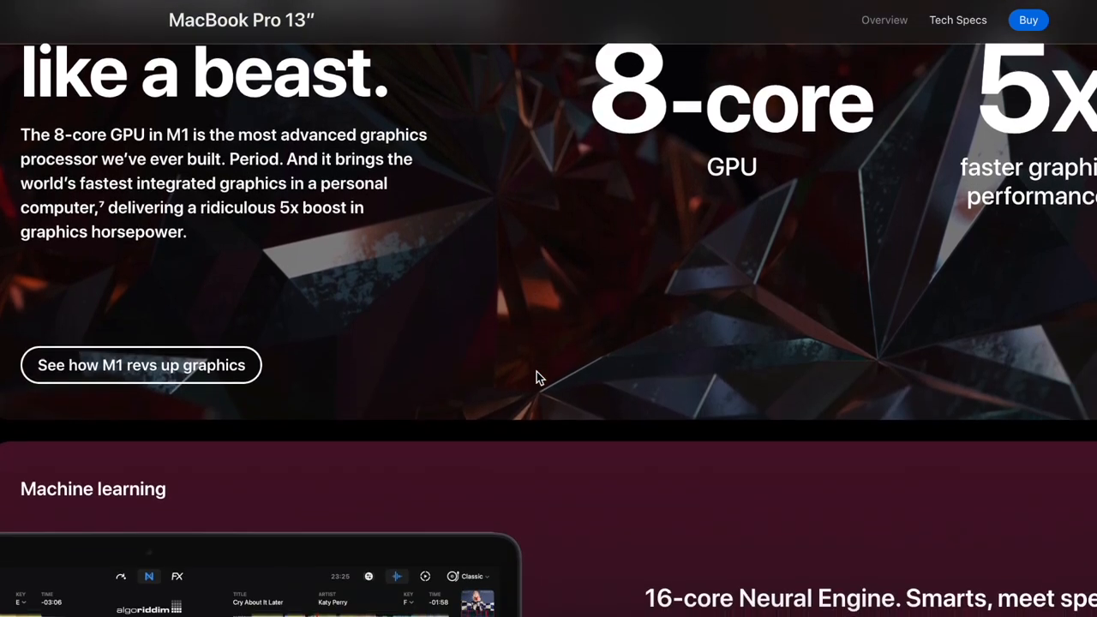
pyautogui.scroll(-3)
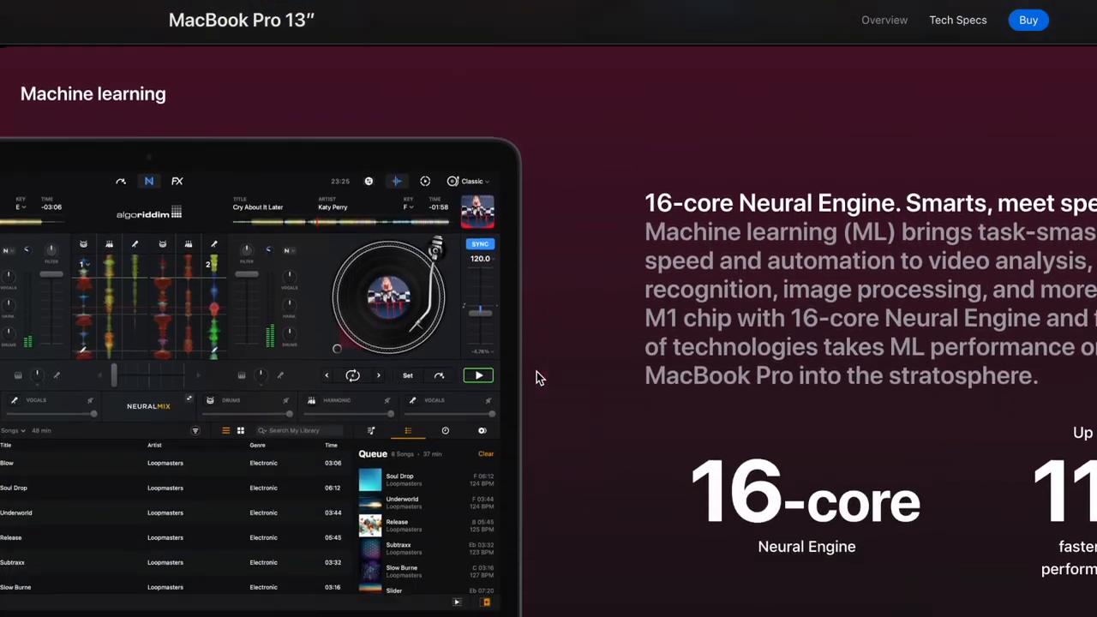
pyautogui.scroll(-3)
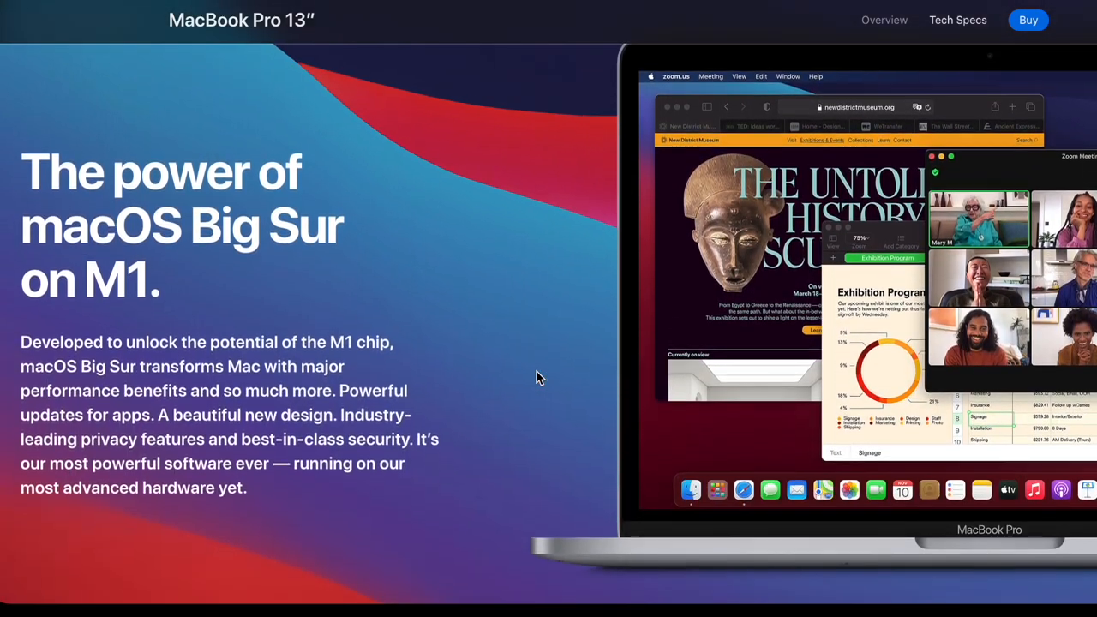
pyautogui.scroll(-3)
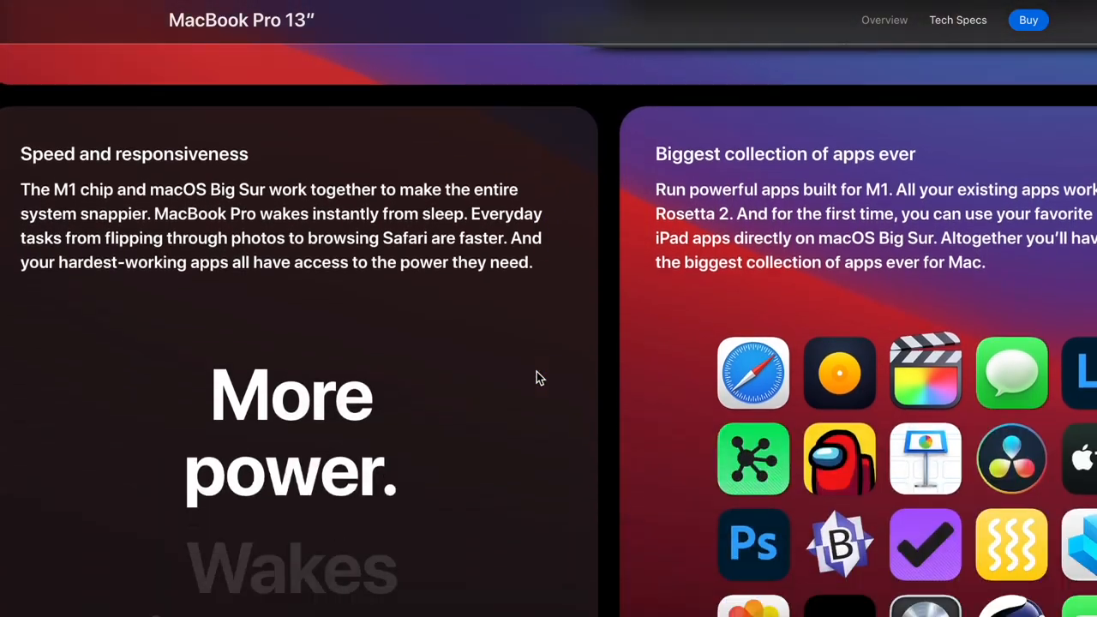
pyautogui.scroll(-3)
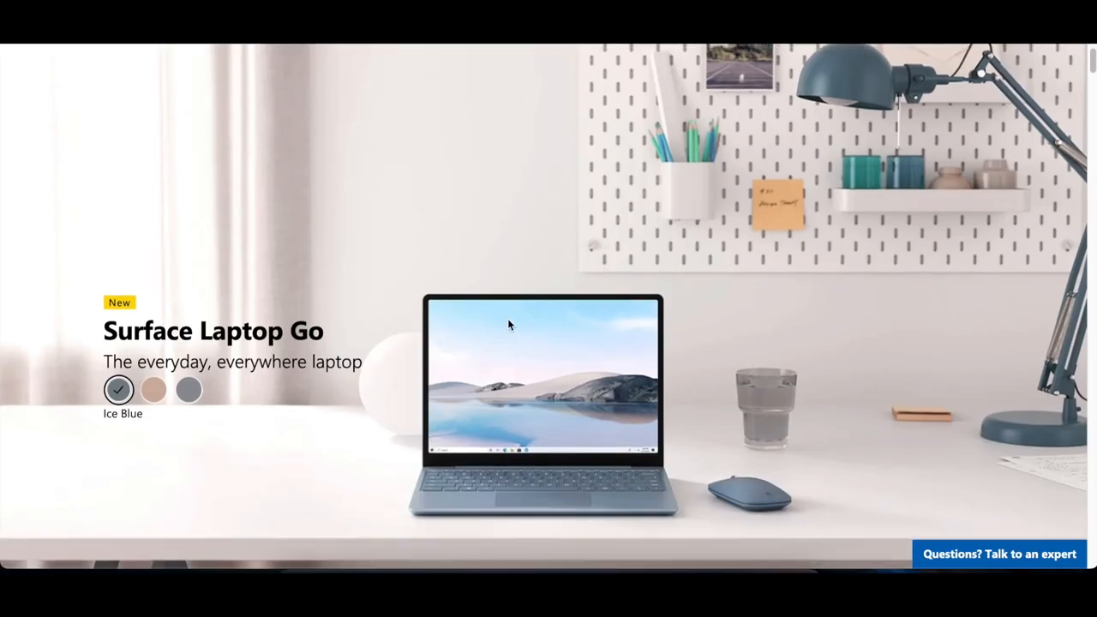
# Scroll the Surface Laptop Go page to its summary with the $549.99 starting price and Configure now
pyautogui.scroll(-3)
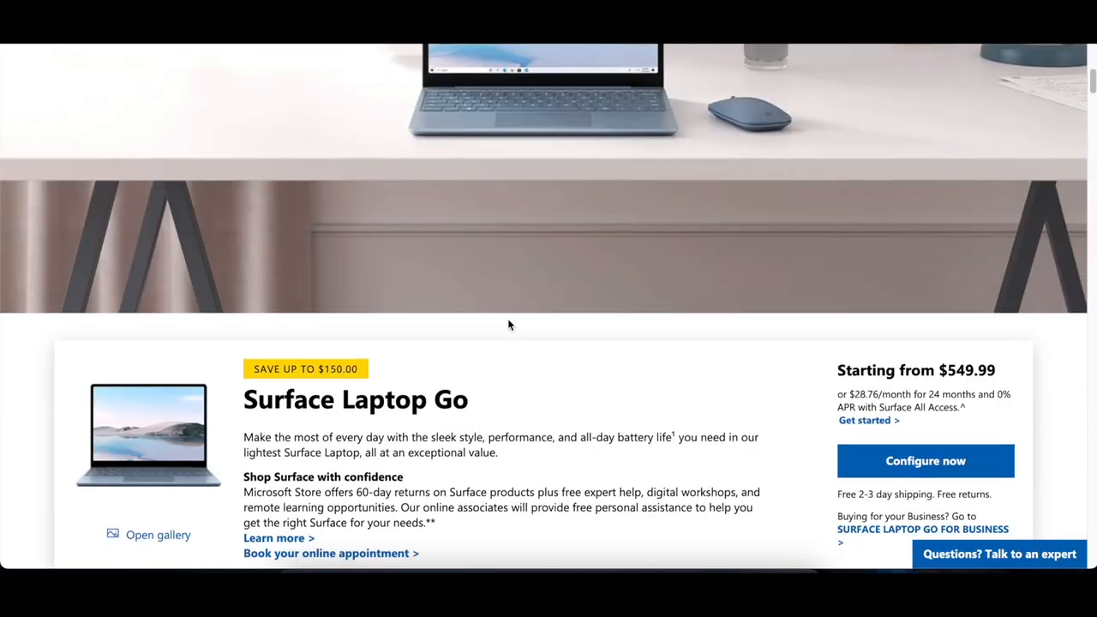
pyautogui.scroll(-3)
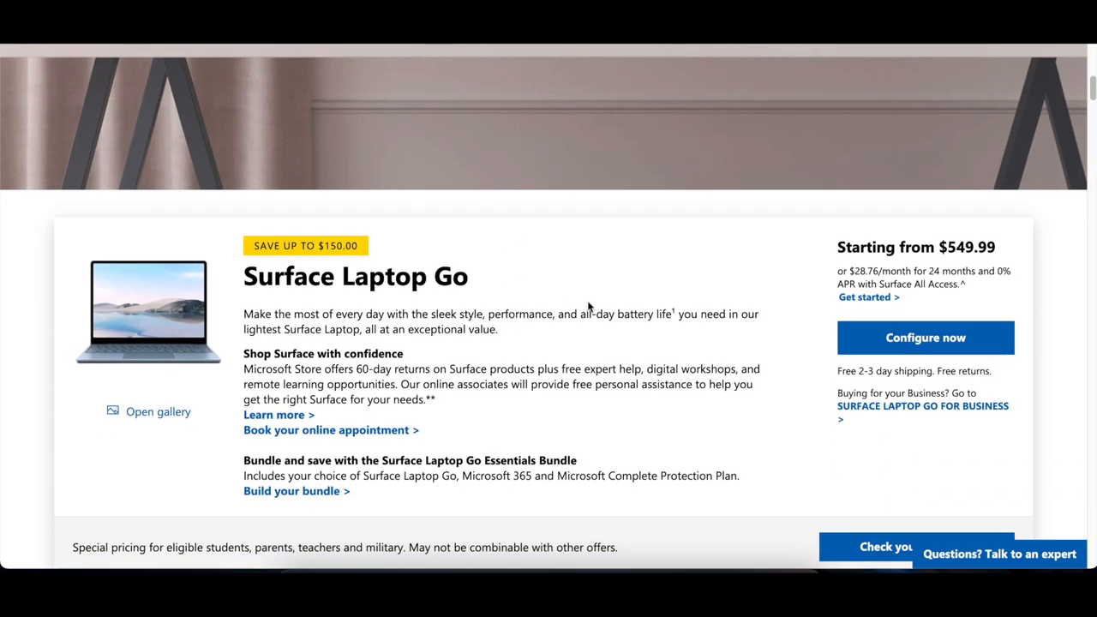
pyautogui.moveTo(957, 267)
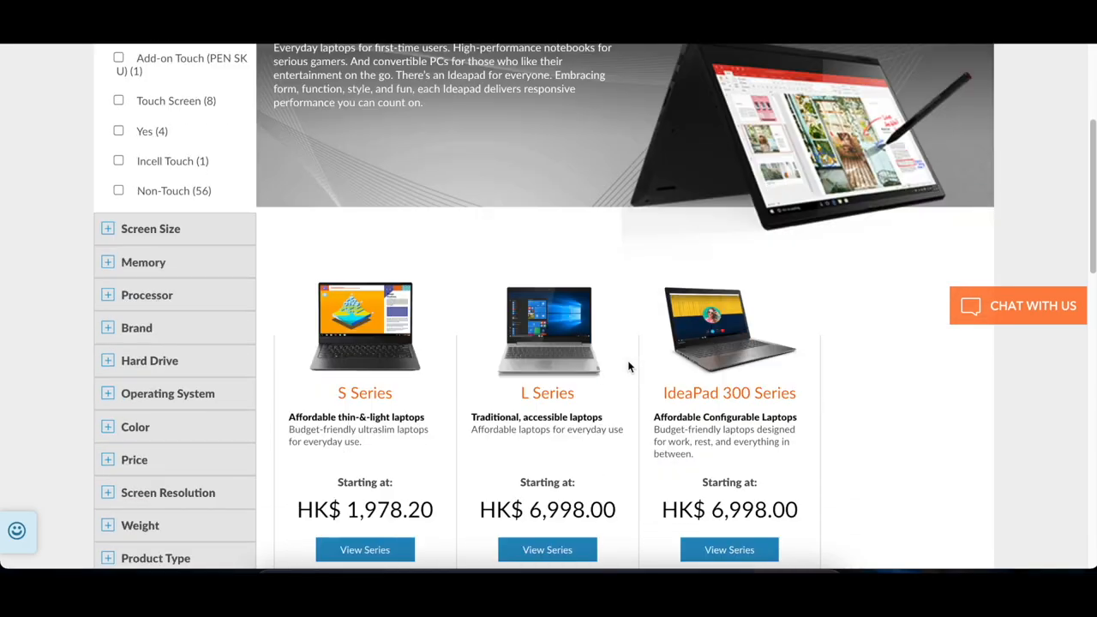
# Scroll the Lenovo Ideapad page to the S, L, IdeaPad 300, Flex and D Series cards with HK$ prices
pyautogui.scroll(-3)
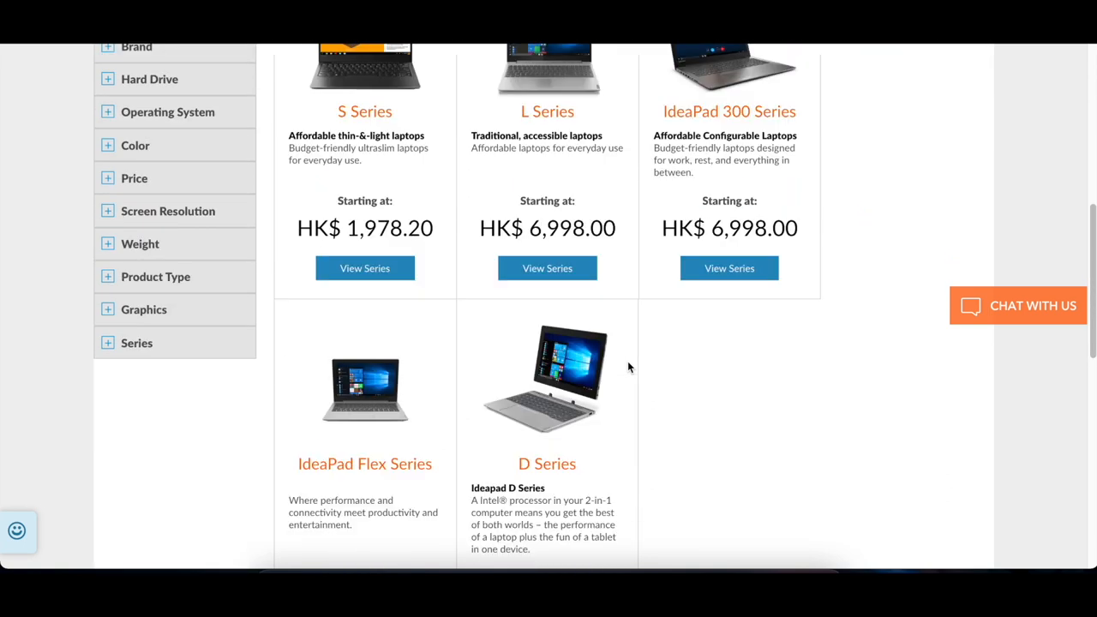
pyautogui.scroll(-3)
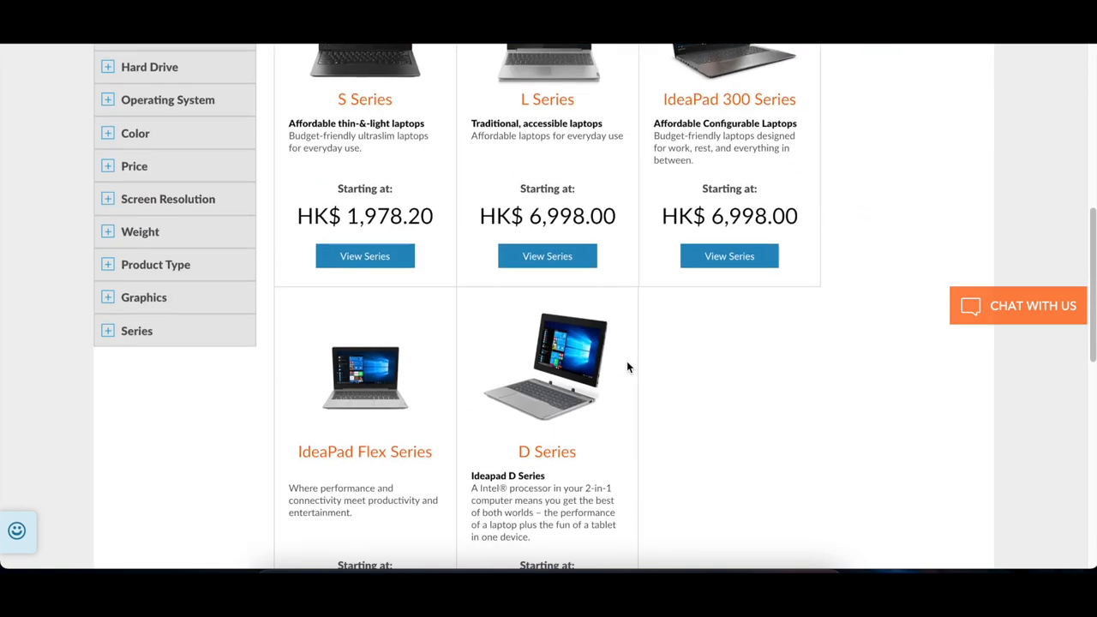
pyautogui.scroll(-3)
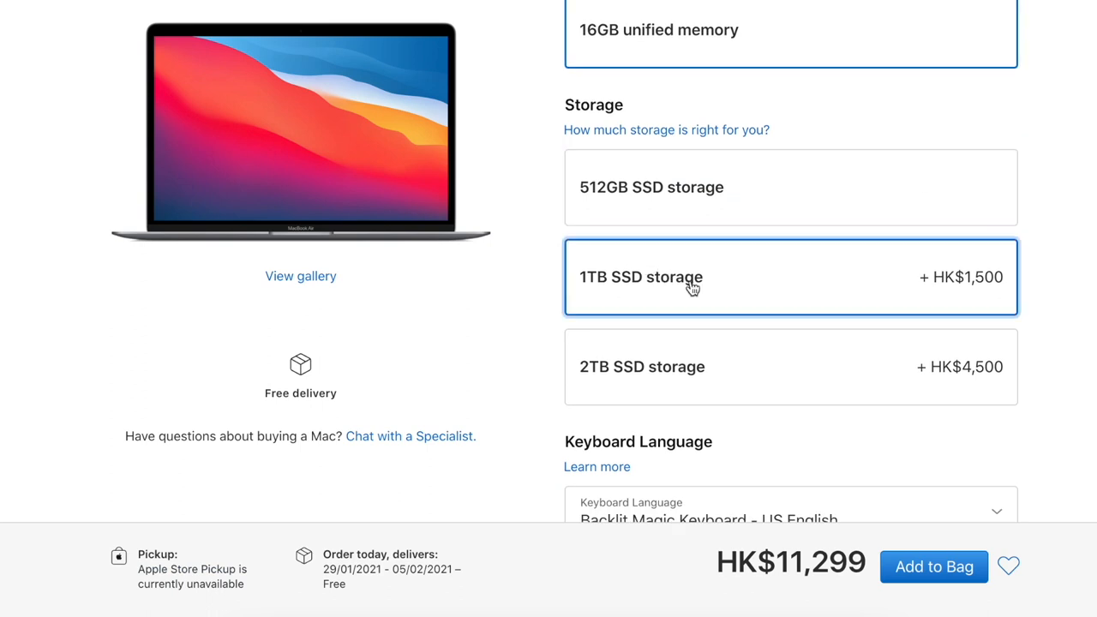
# Choose 1TB SSD storage on the Mac buy page, bringing the total to HK$11,299
pyautogui.click(790, 276)
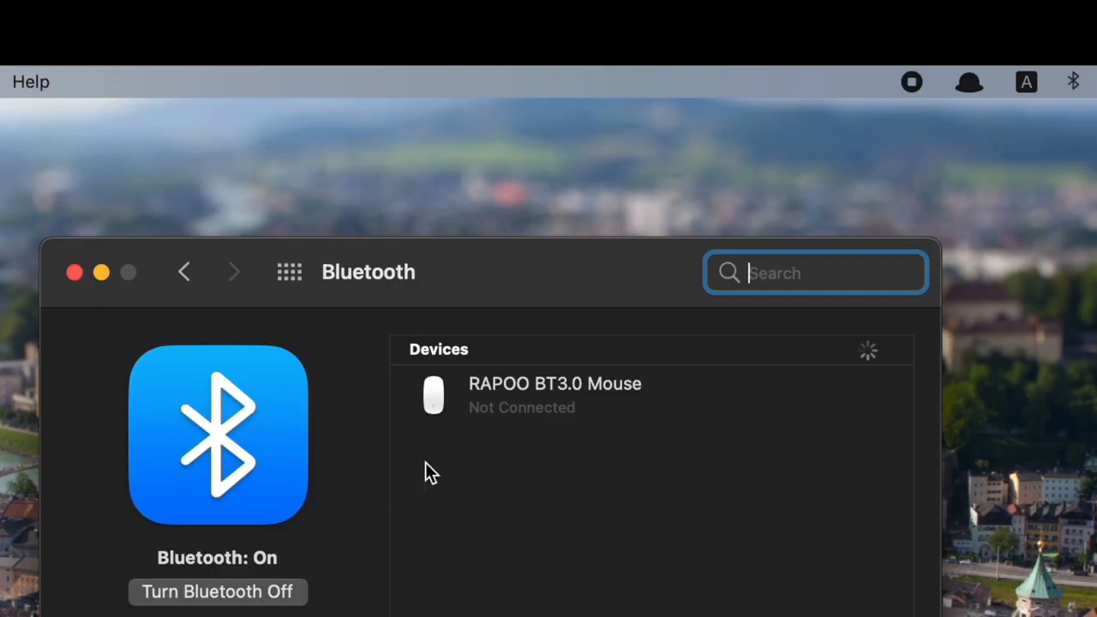
pyautogui.moveTo(487, 439)
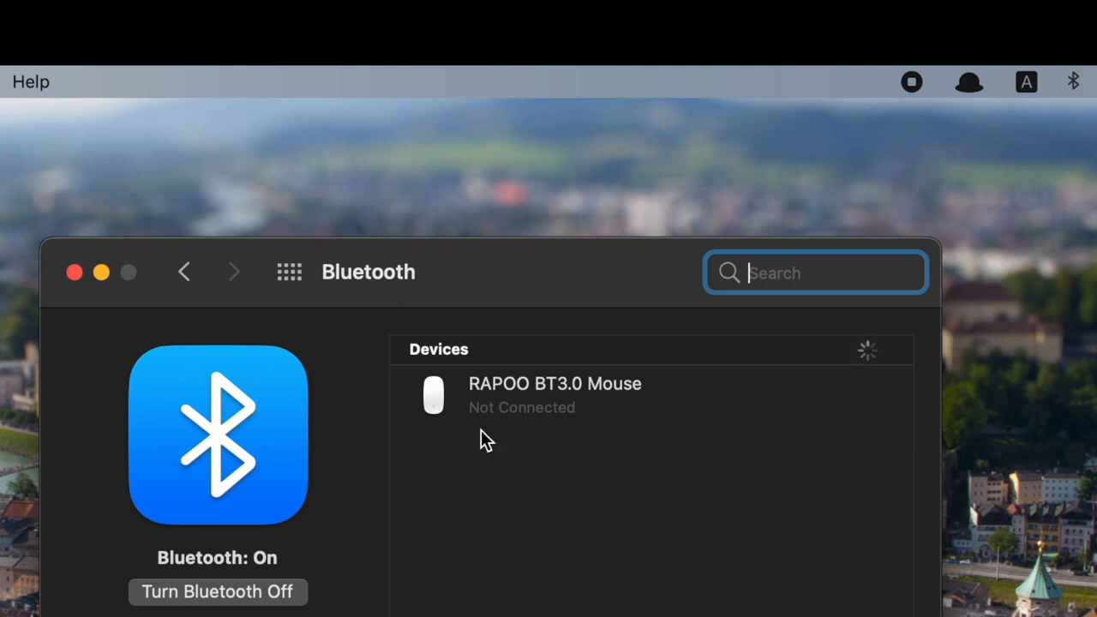
pyautogui.moveTo(154, 308)
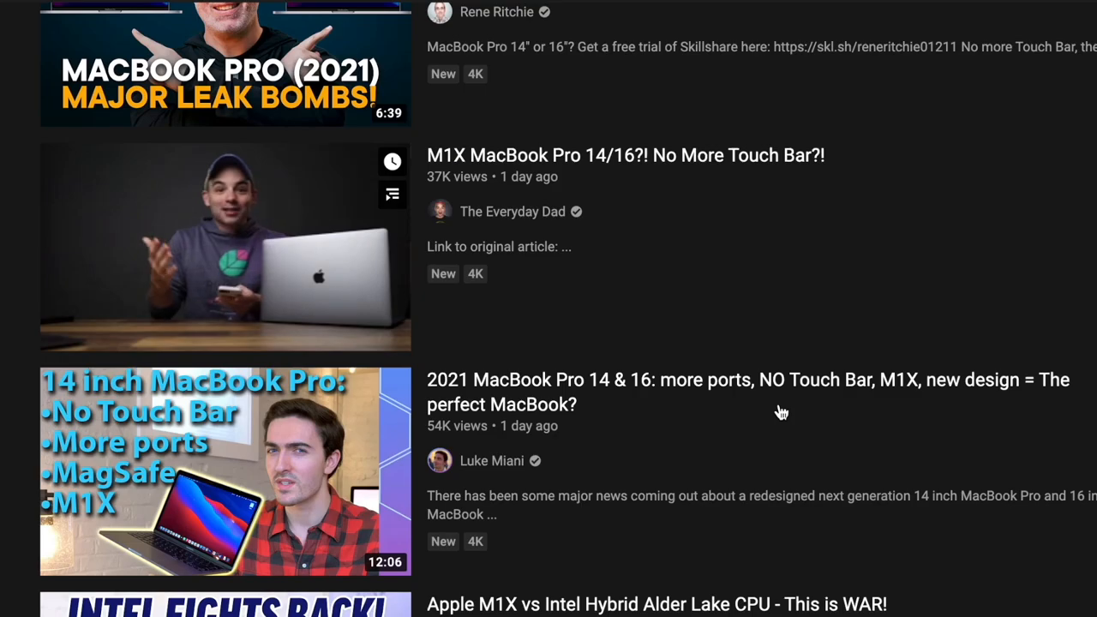
# Scroll the YouTube M1X results down to the MacBook Pro 14" and 16" upgrade videos
pyautogui.scroll(-3)
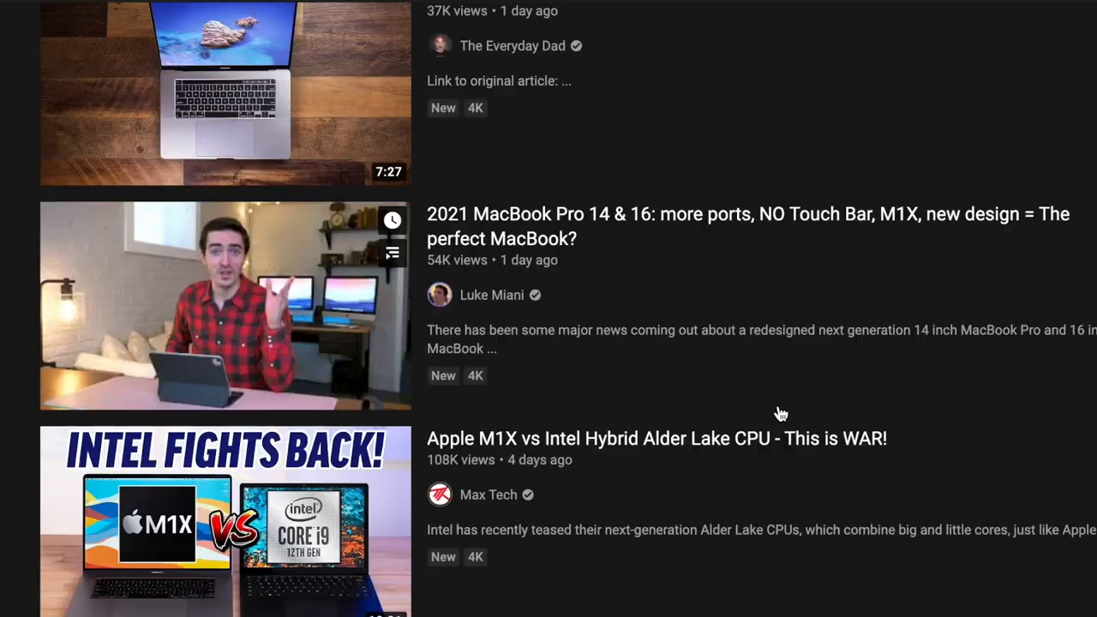
pyautogui.scroll(-3)
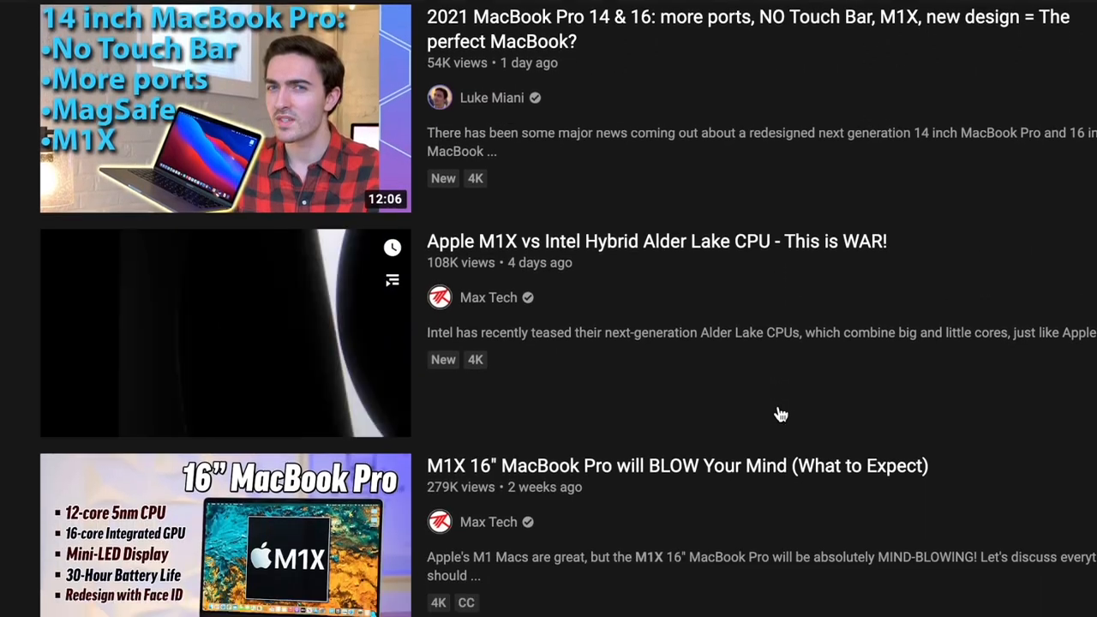
pyautogui.scroll(-3)
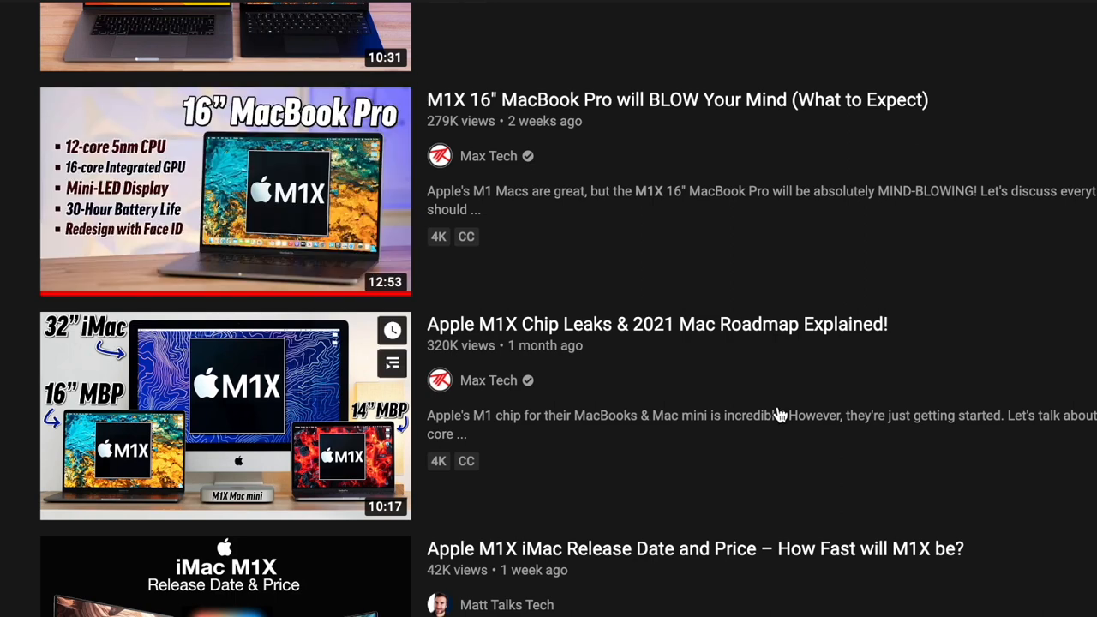
pyautogui.scroll(-3)
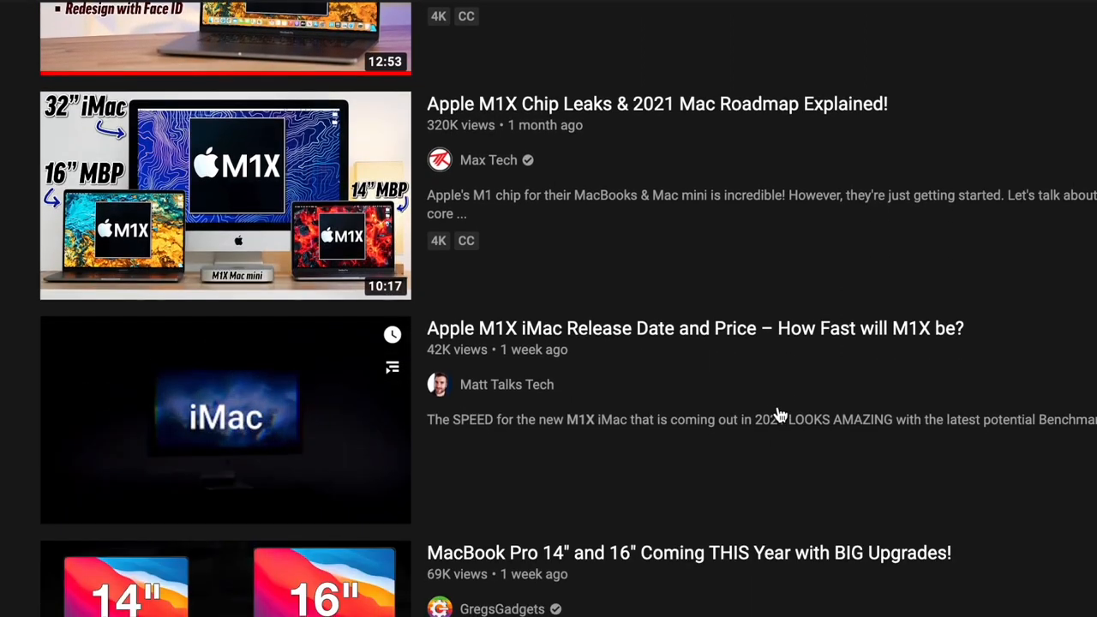
pyautogui.scroll(-3)
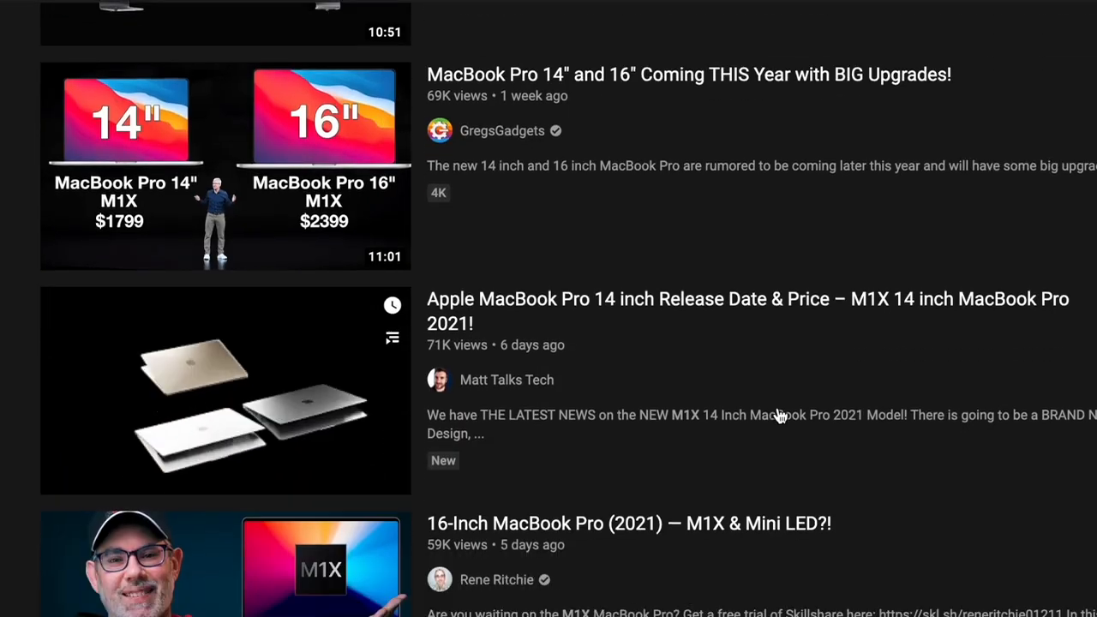